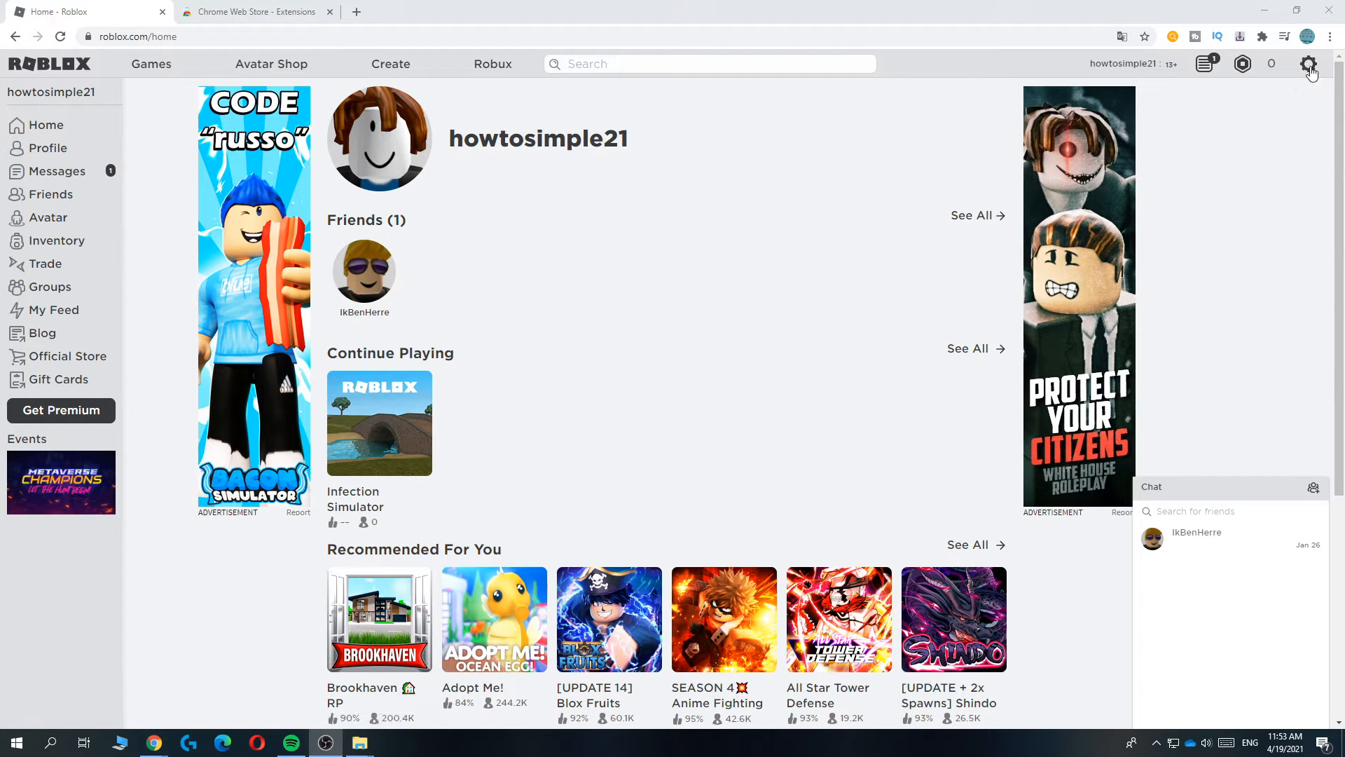
- Reach the Roblox account settings page from the gear icon
click(1308, 63)
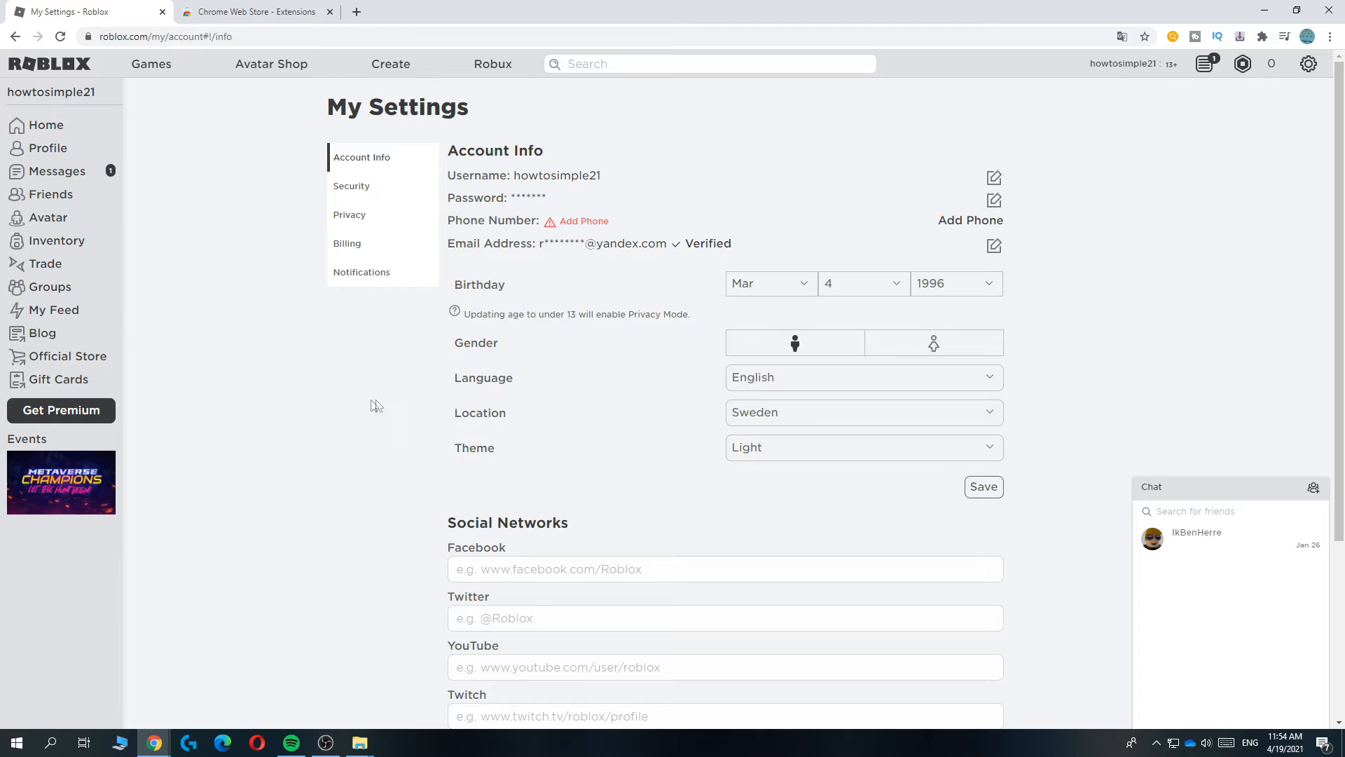
mouse_move(461, 383)
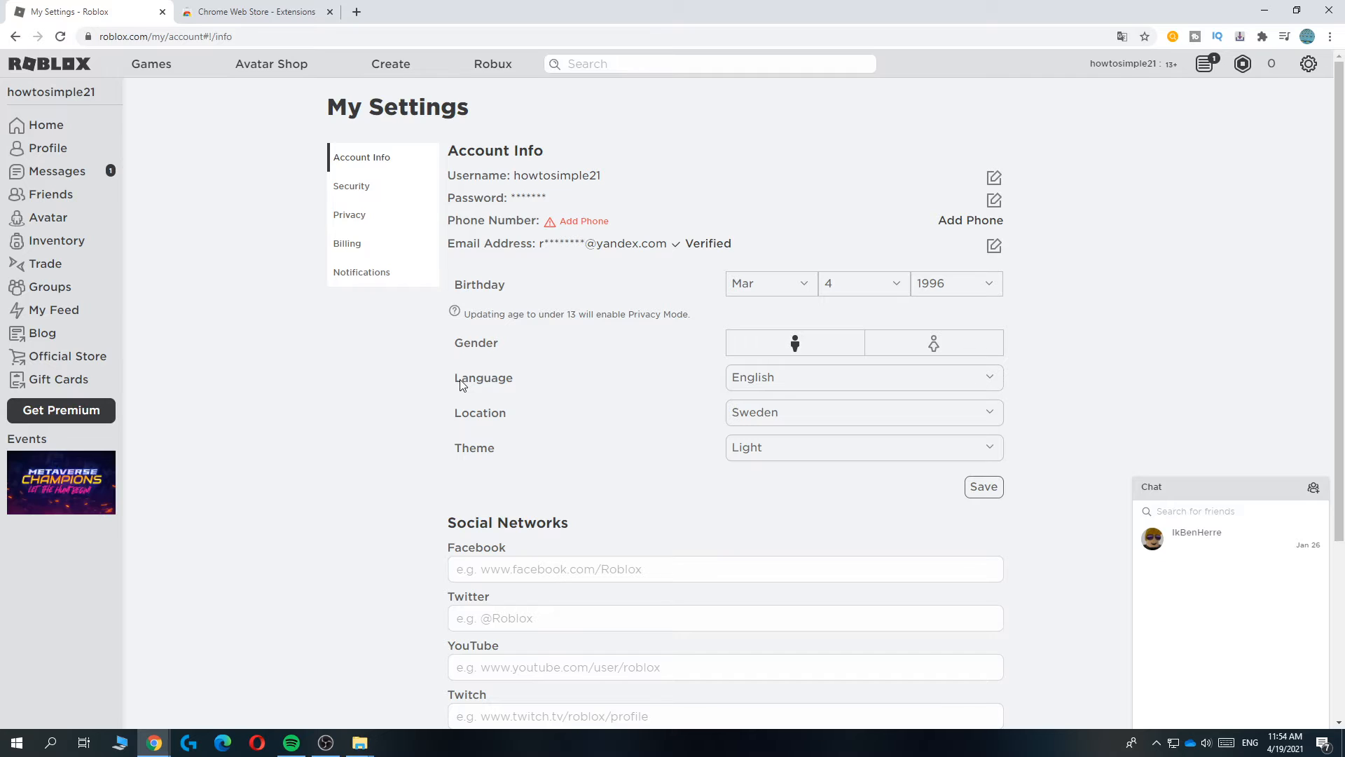
mouse_move(407, 401)
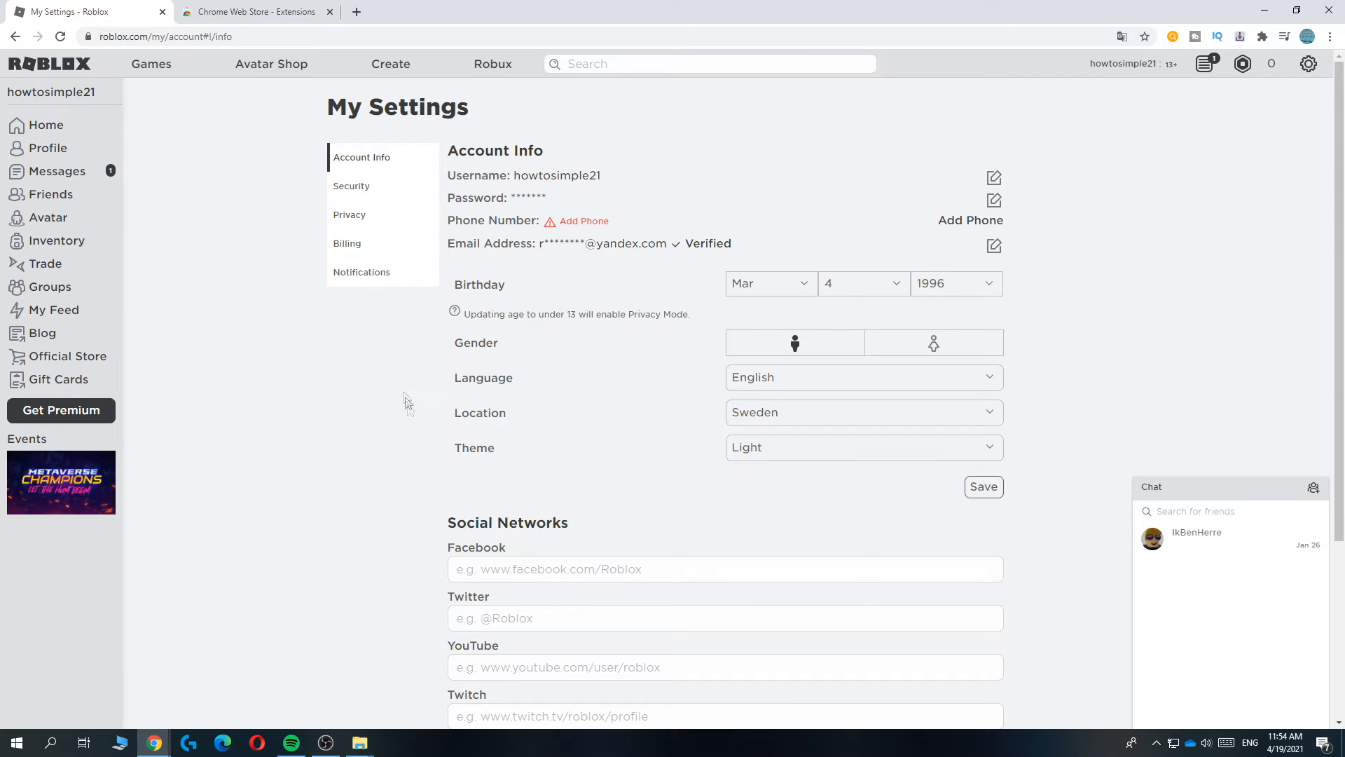
mouse_move(664, 243)
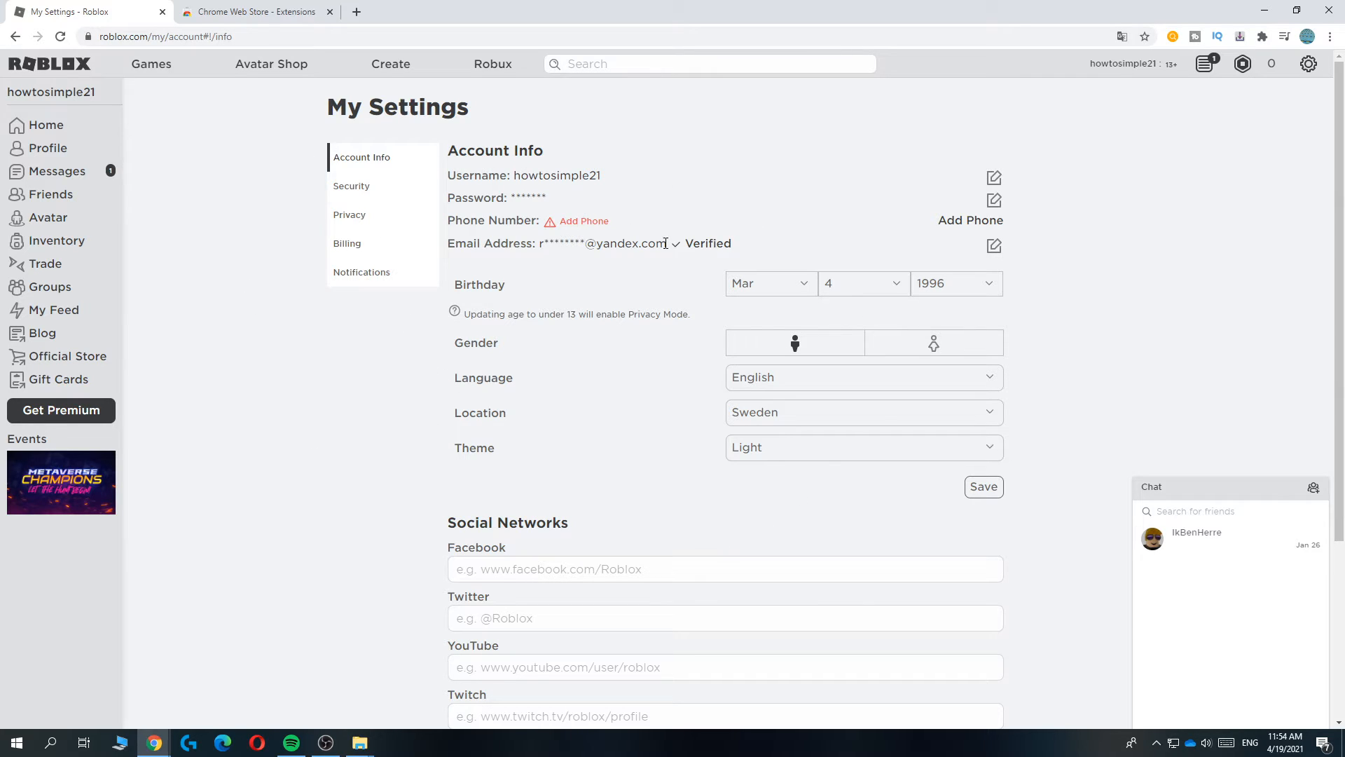
mouse_move(303, 260)
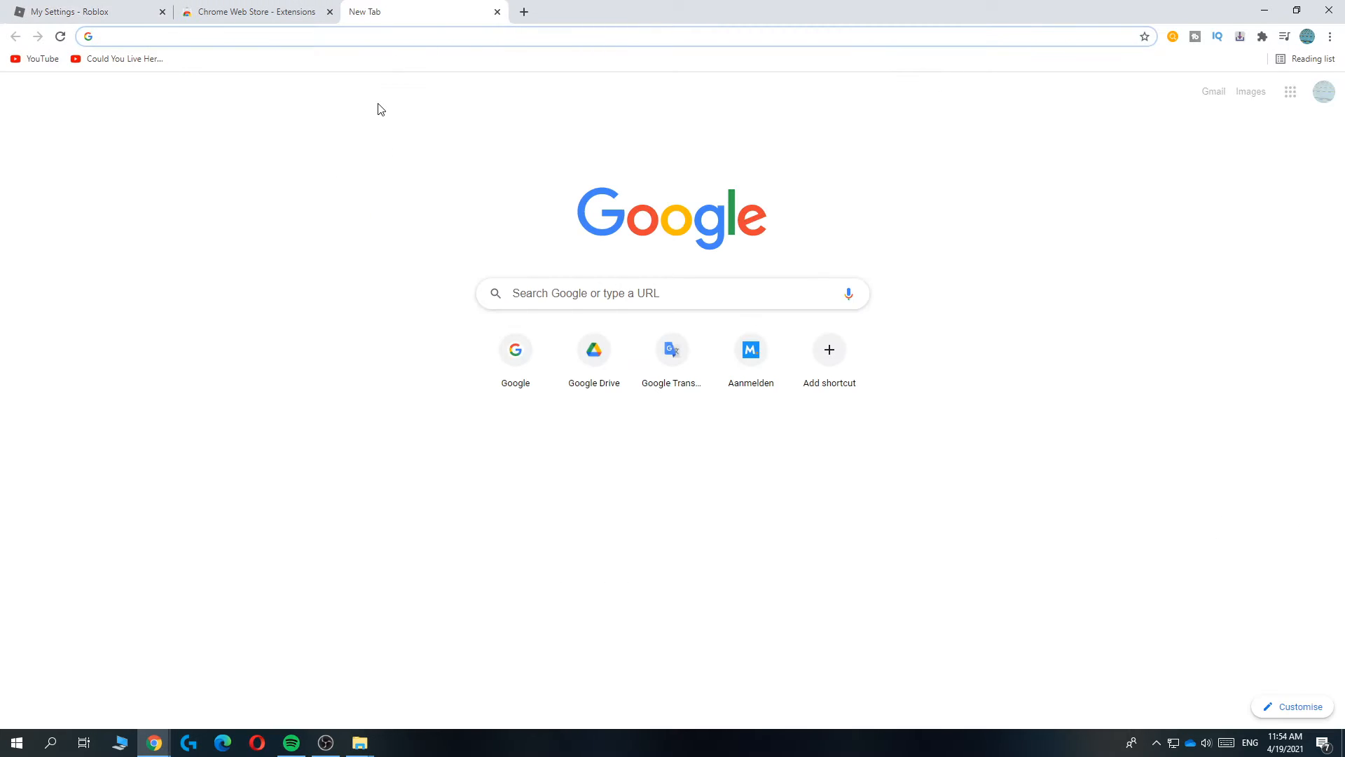
- Search 'chrome webstir' from the address bar to reach the Chrome Web Store
text(chro)
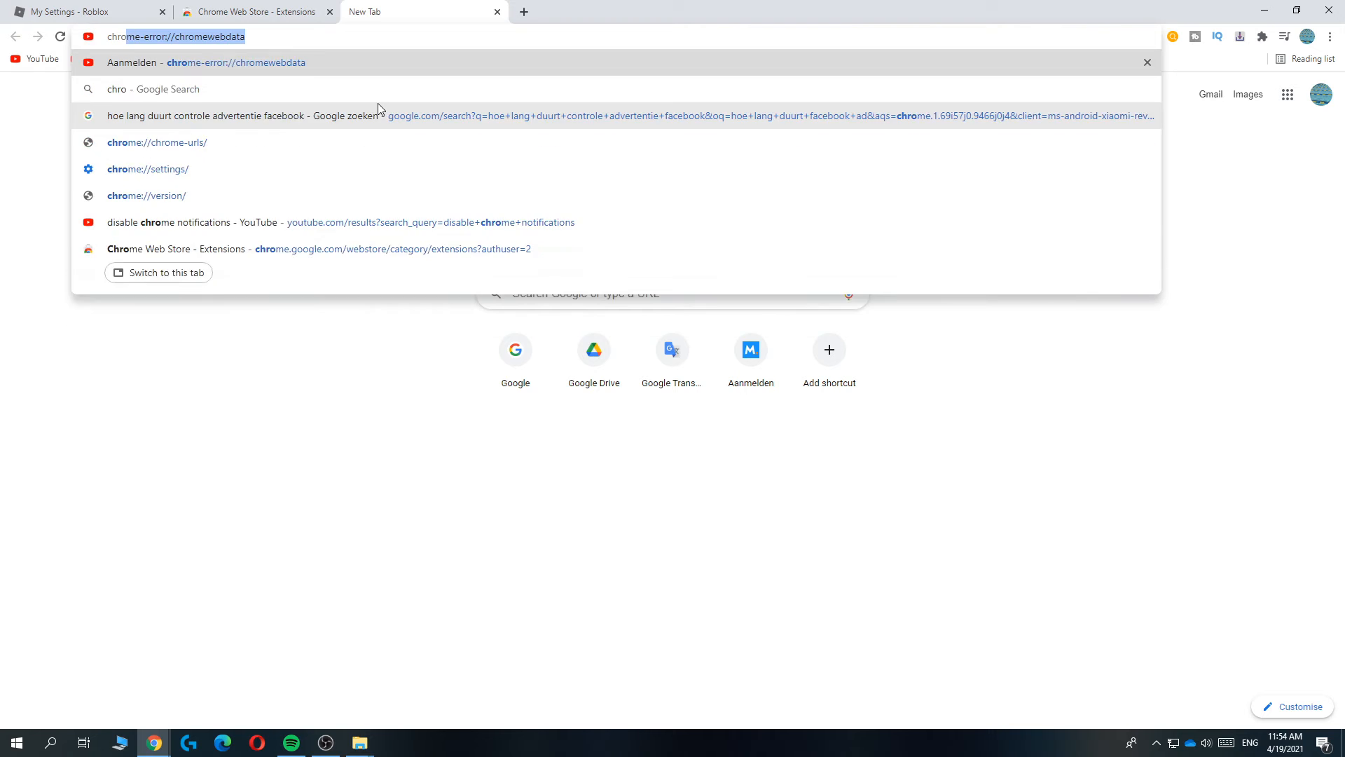
text(chrome webstir)
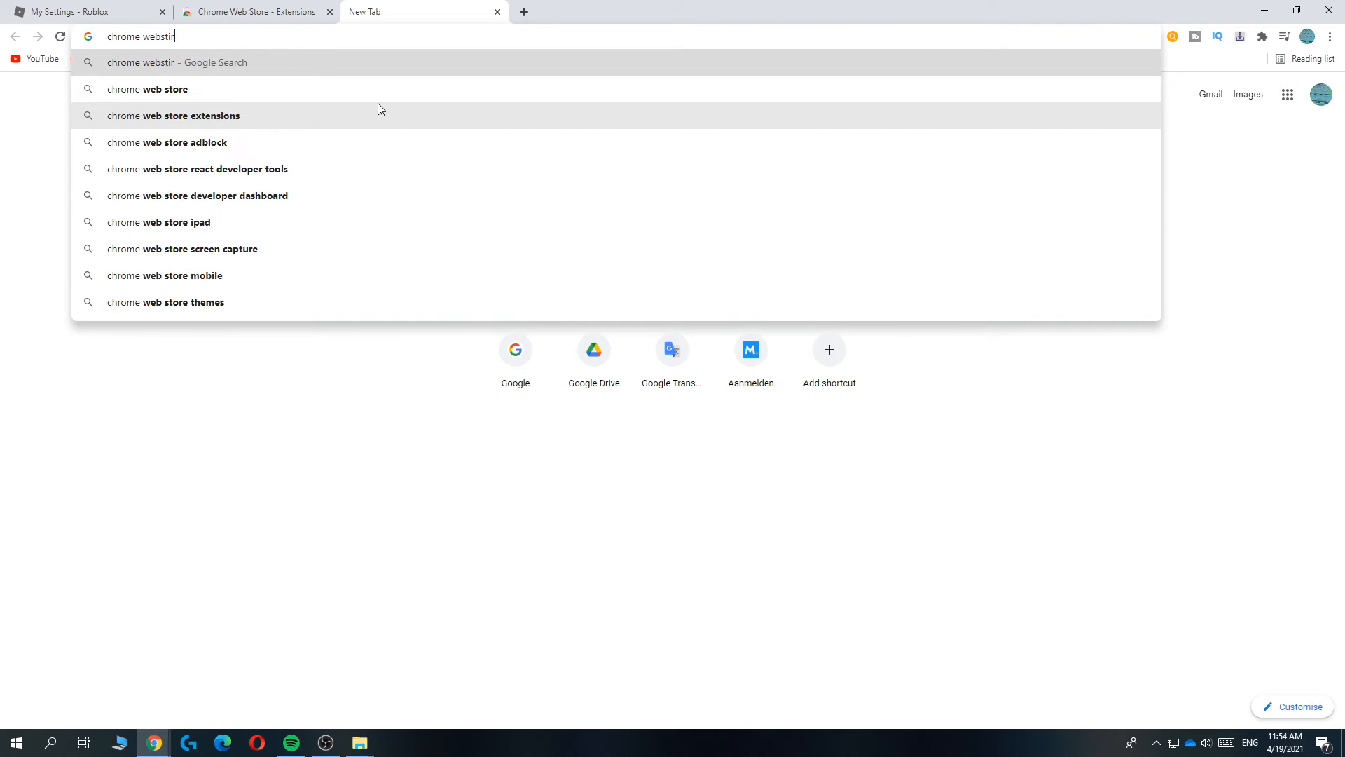
key(Return)
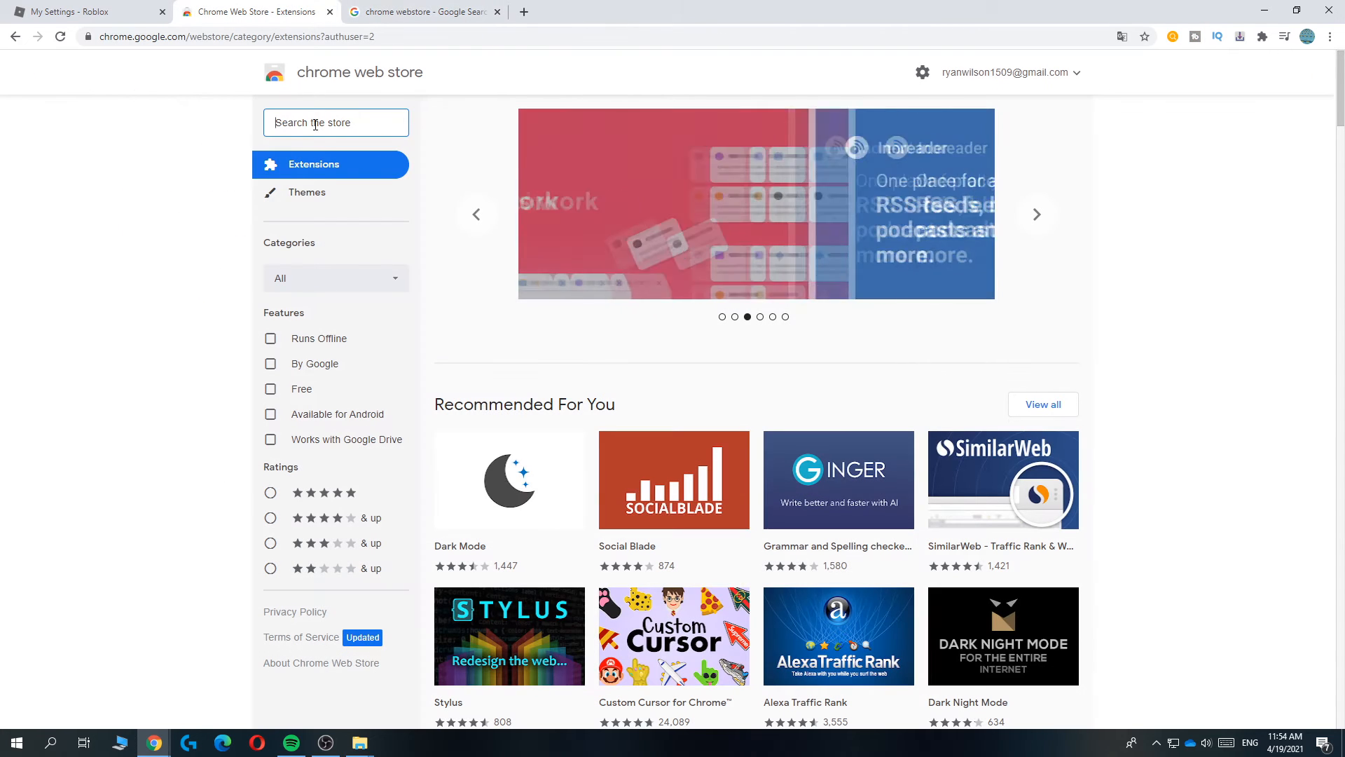
- Search the store for 'windsc', pick the Windscribe listing and add it to Chrome
text(windscribe)
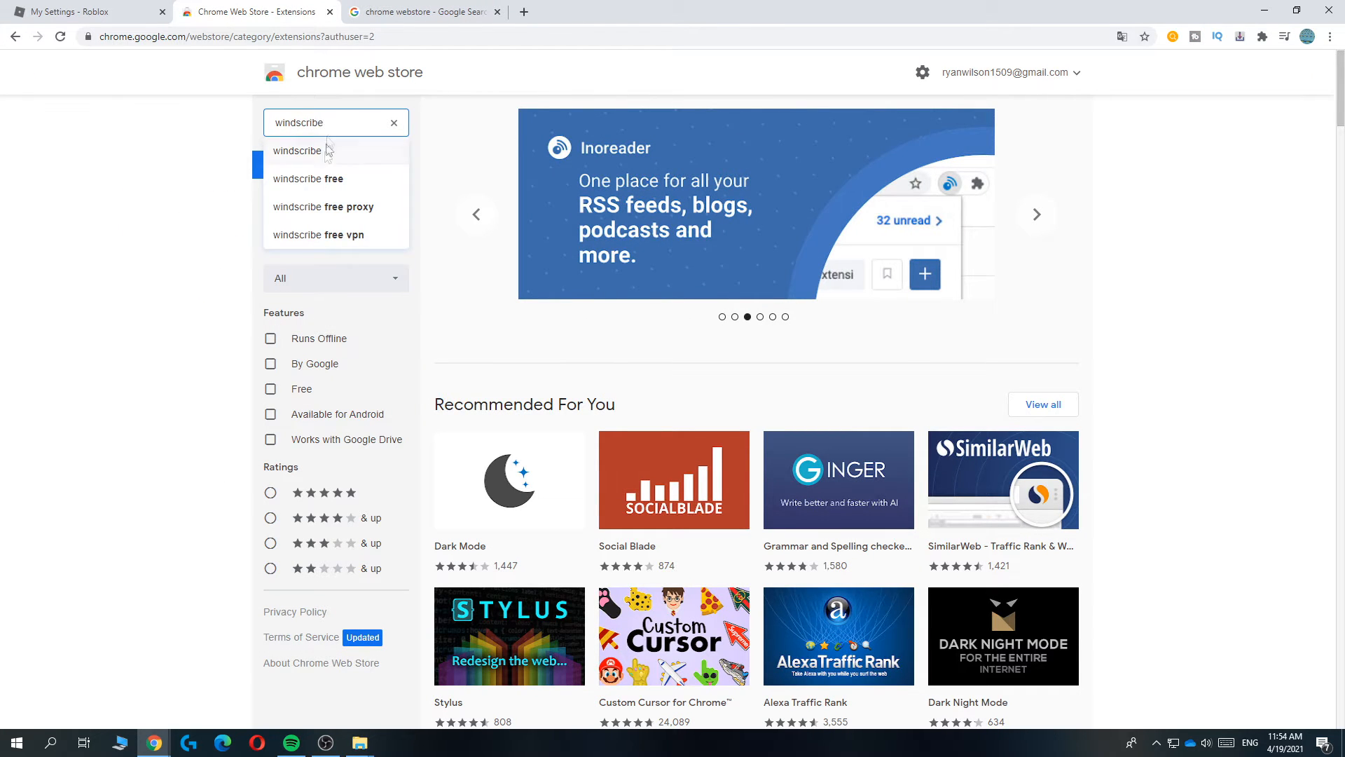
click(297, 150)
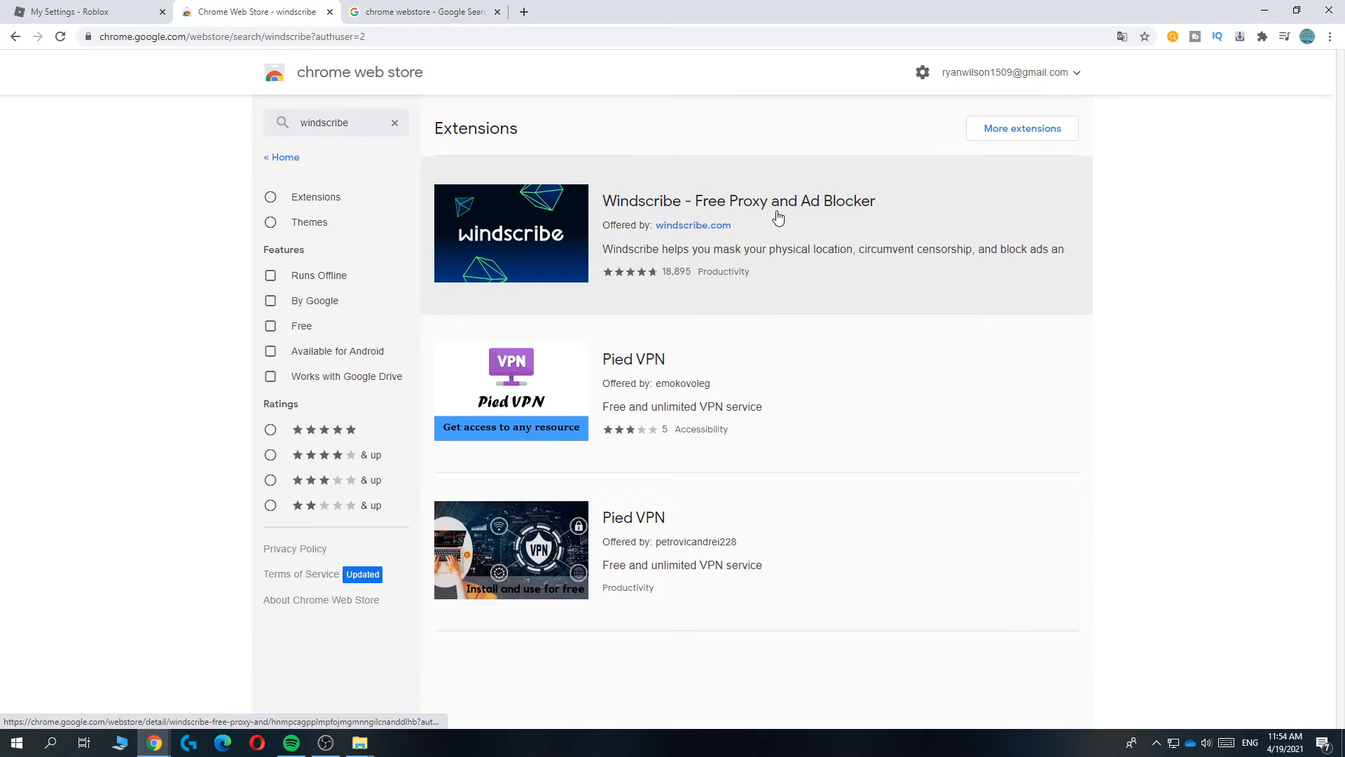
click(737, 200)
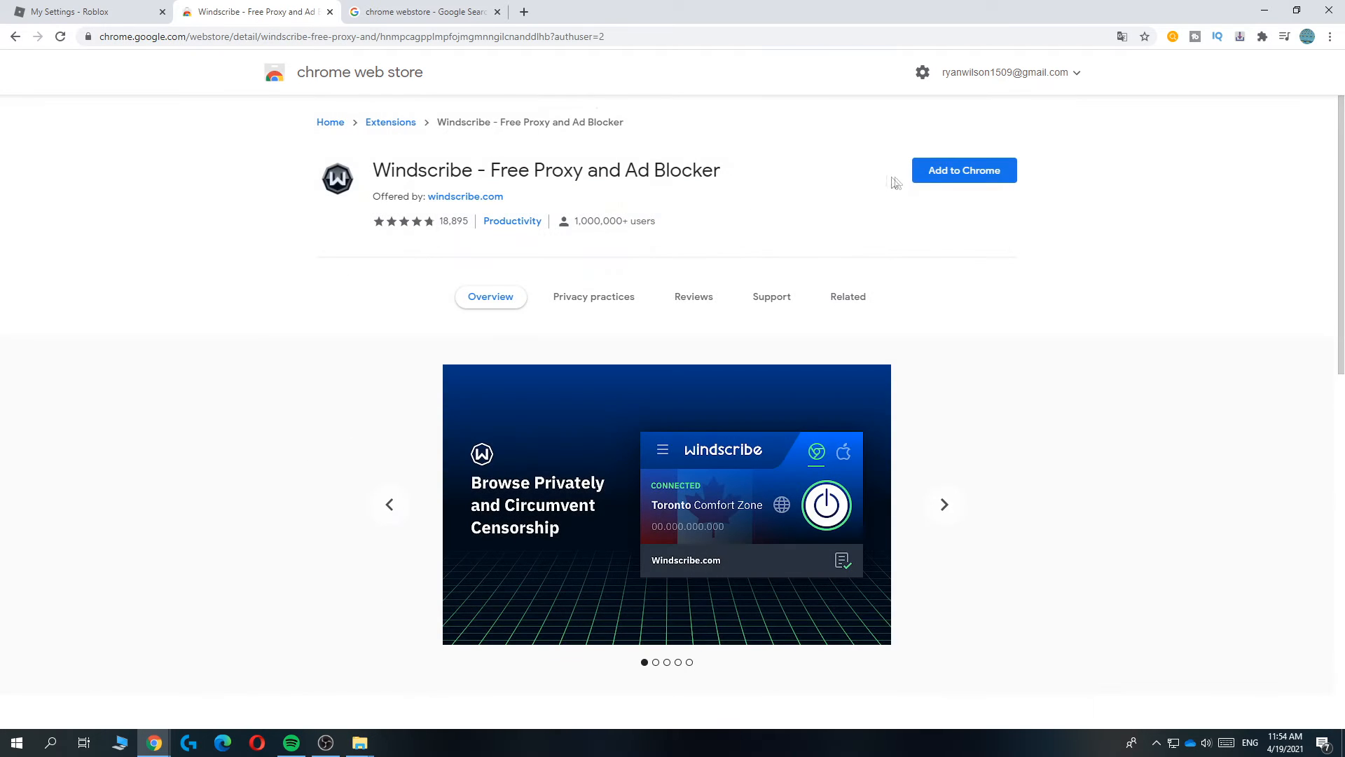
click(964, 170)
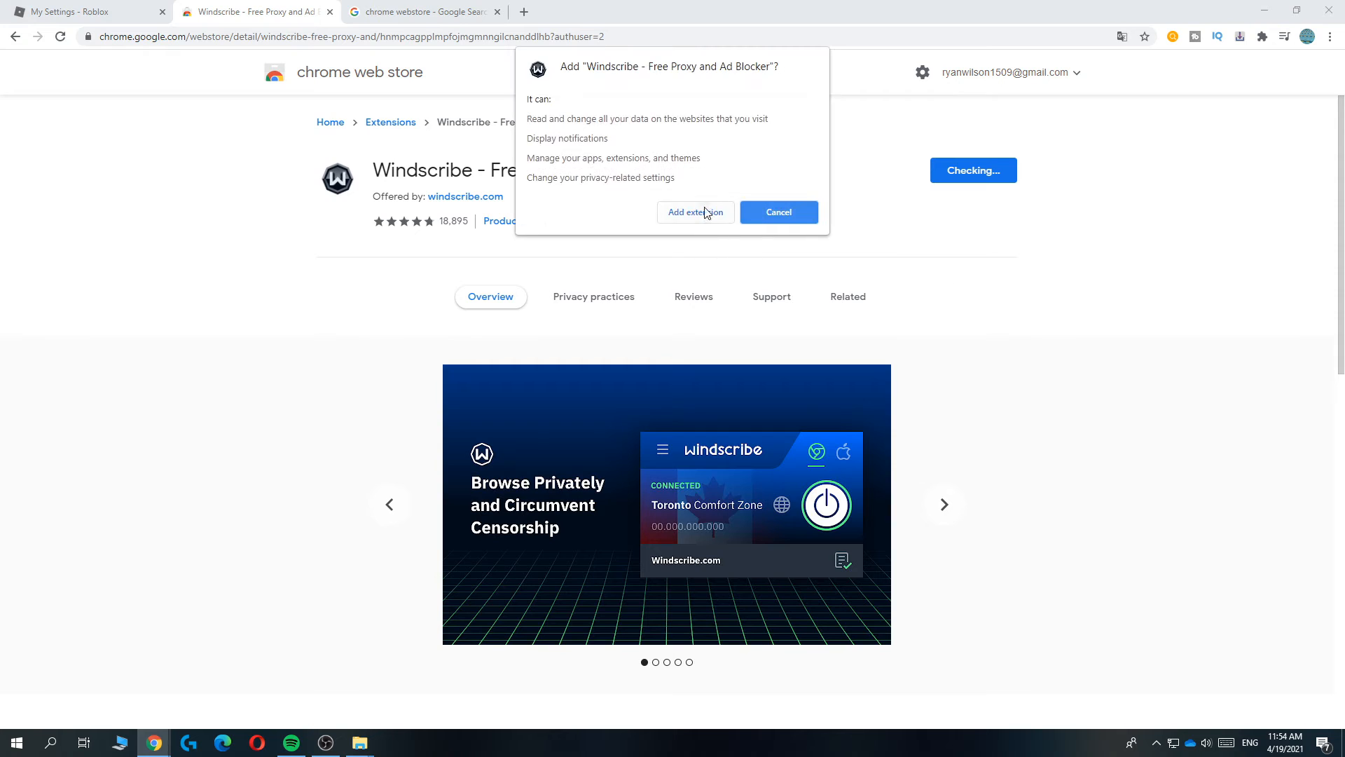
click(694, 212)
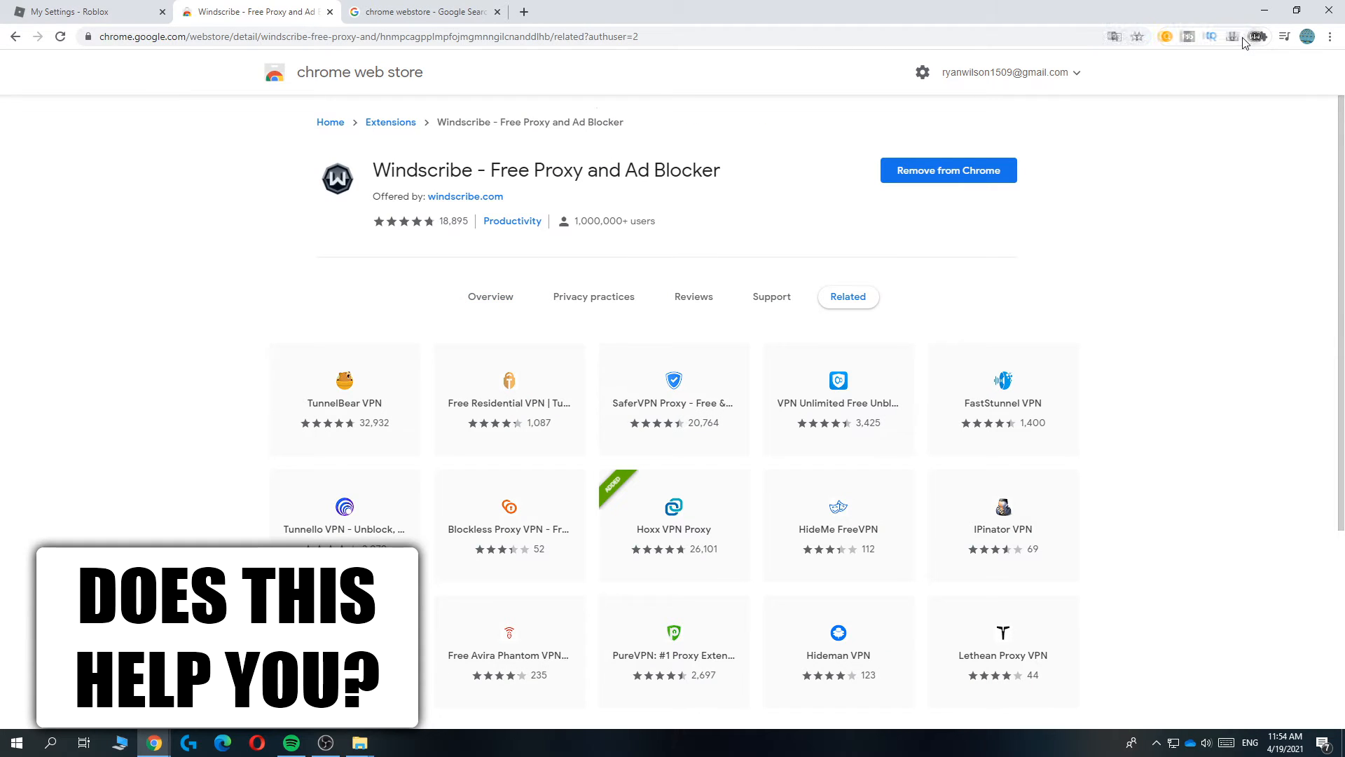
- Skip Windscribe's tutorial, pick a server location to connect, then return to Roblox settings
click(1261, 37)
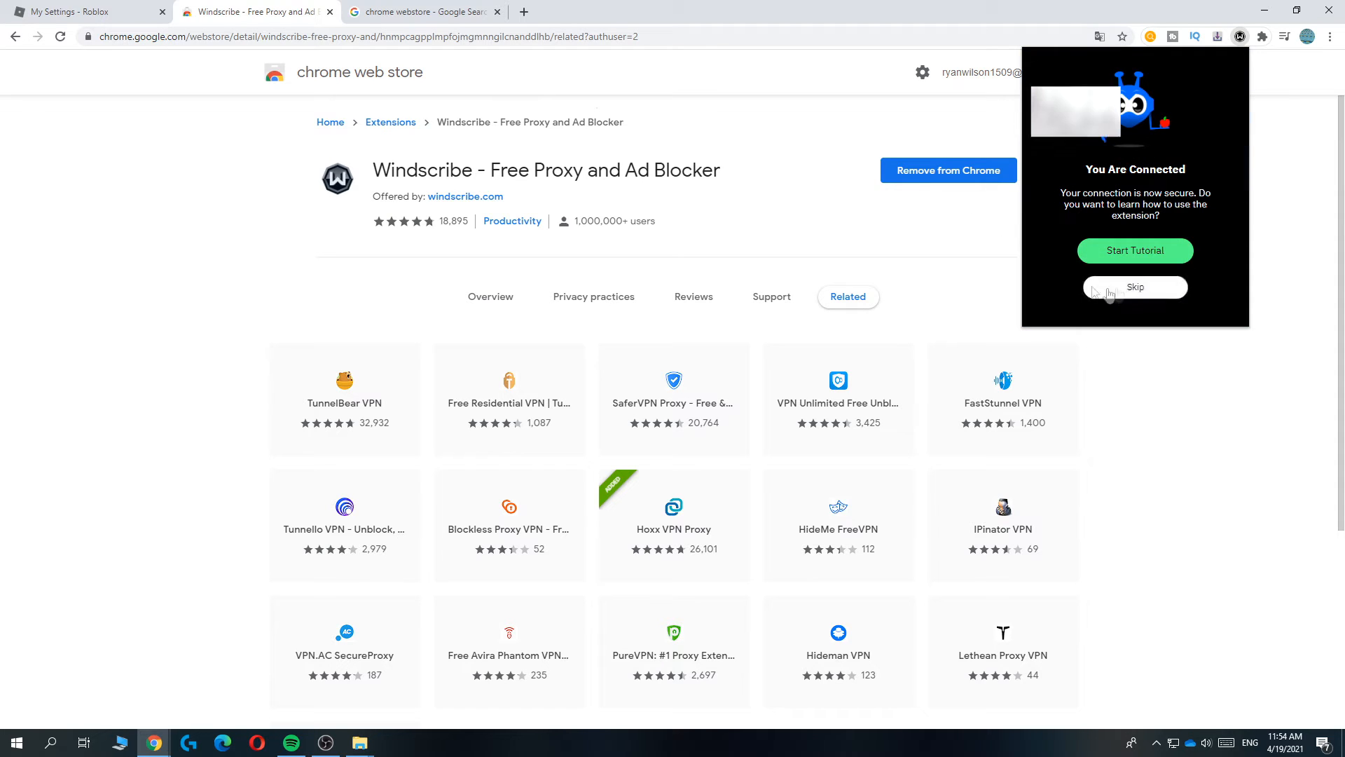
click(1134, 286)
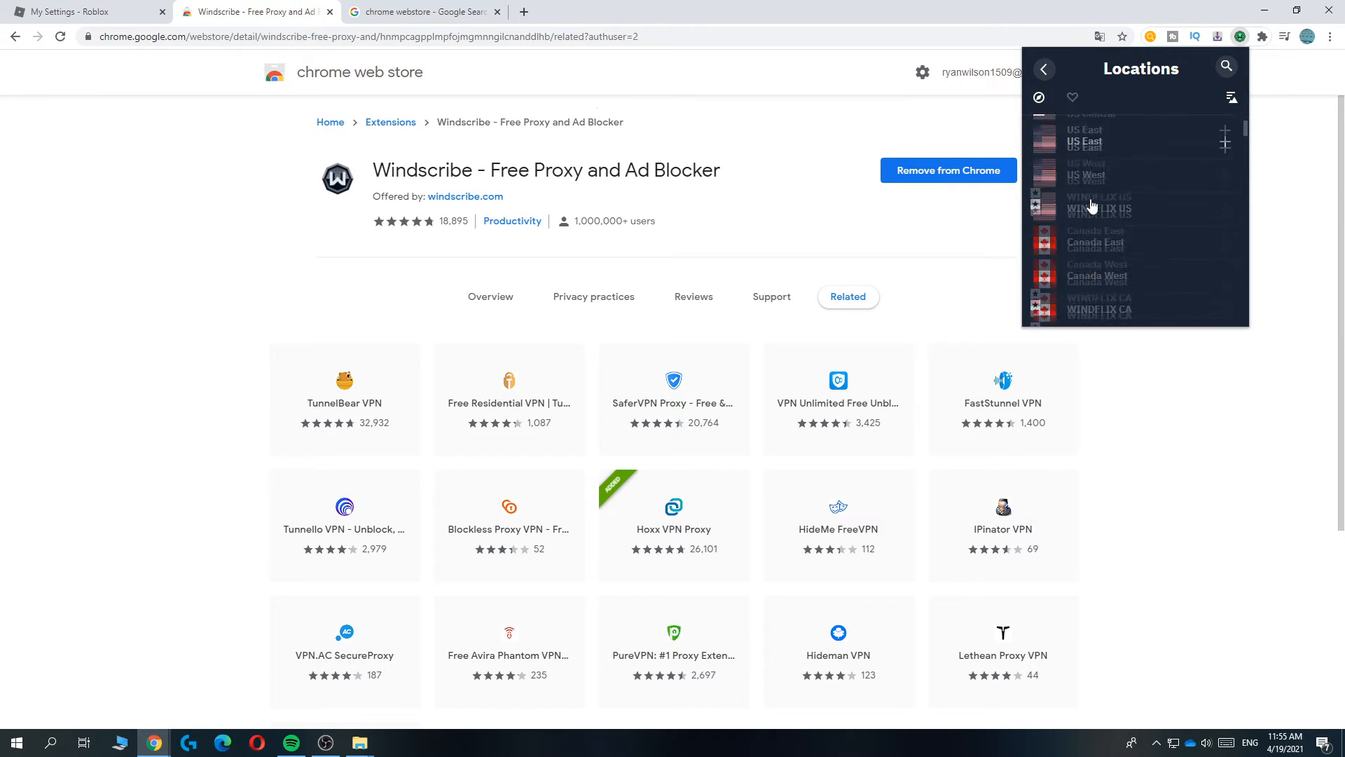
scroll(down, 3)
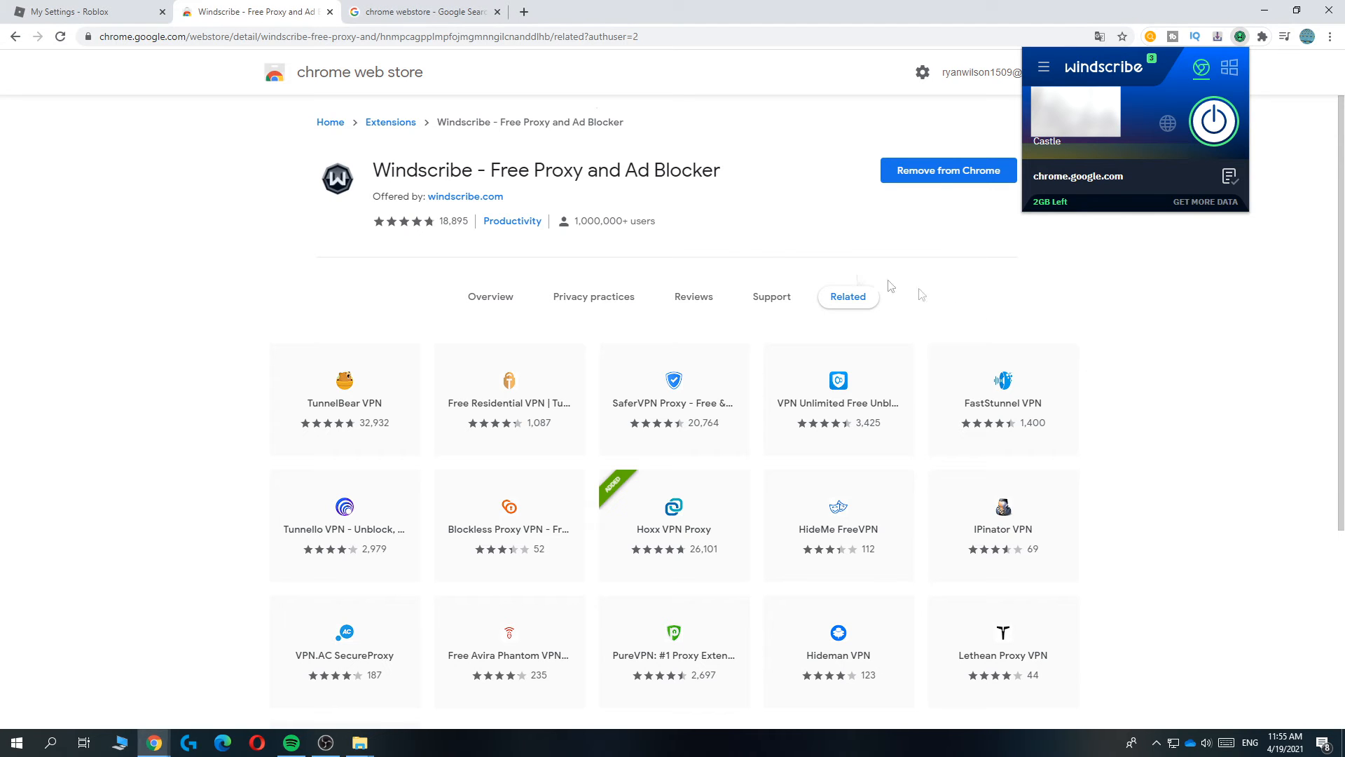
click(85, 12)
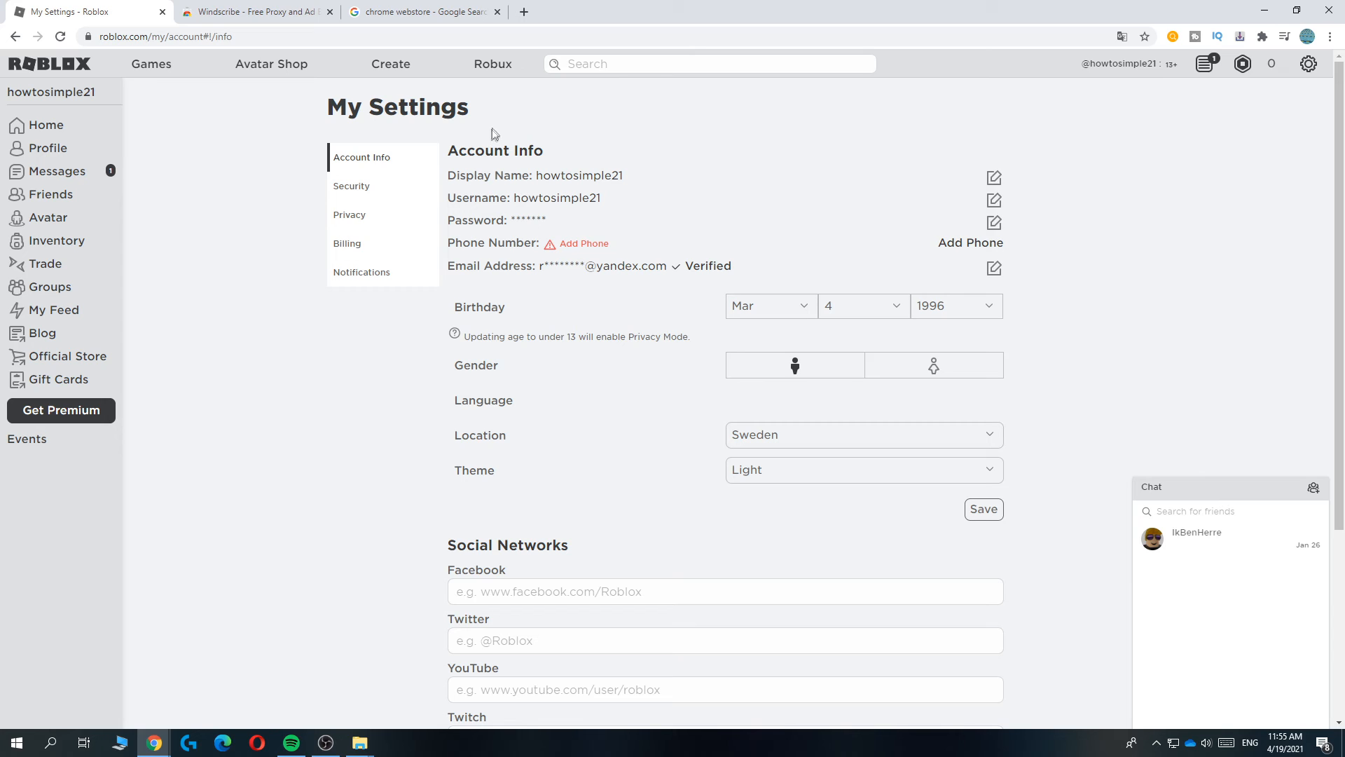
mouse_move(690, 189)
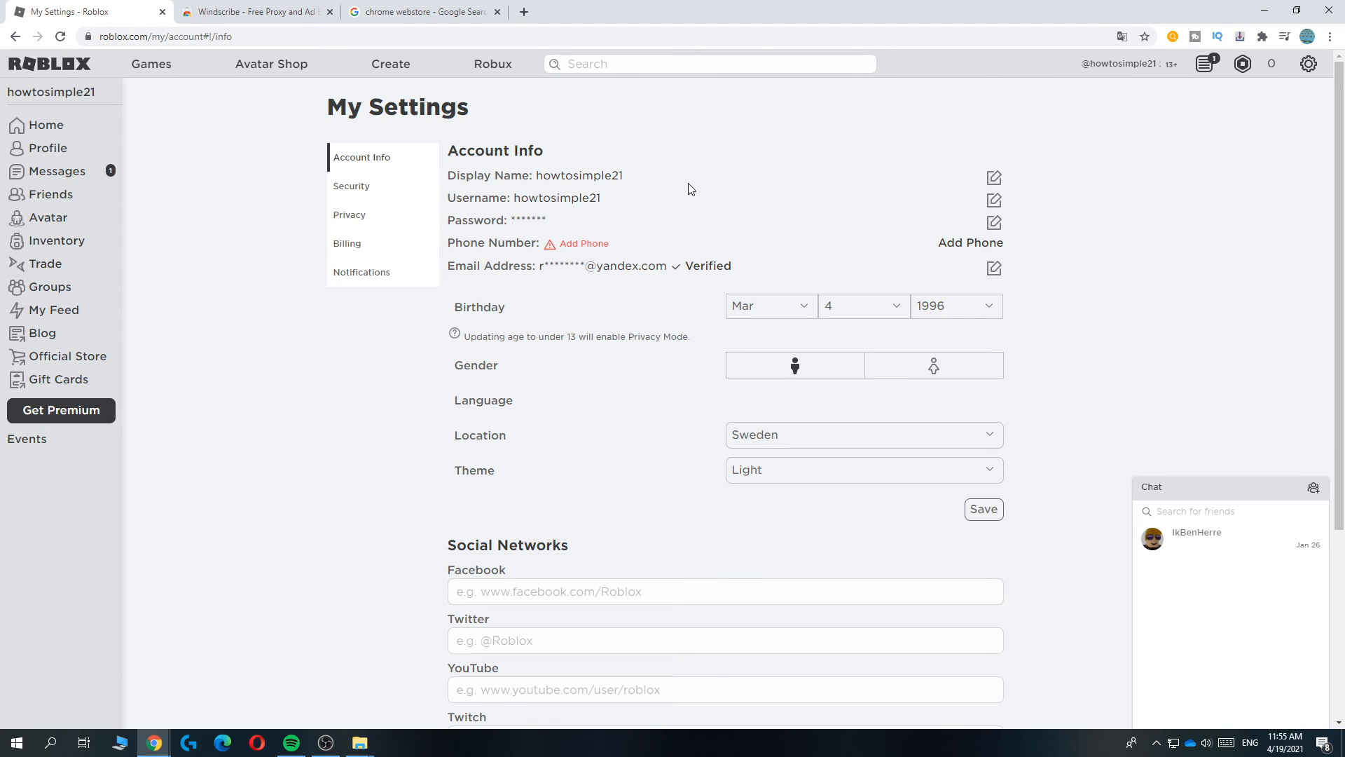
mouse_move(632, 117)
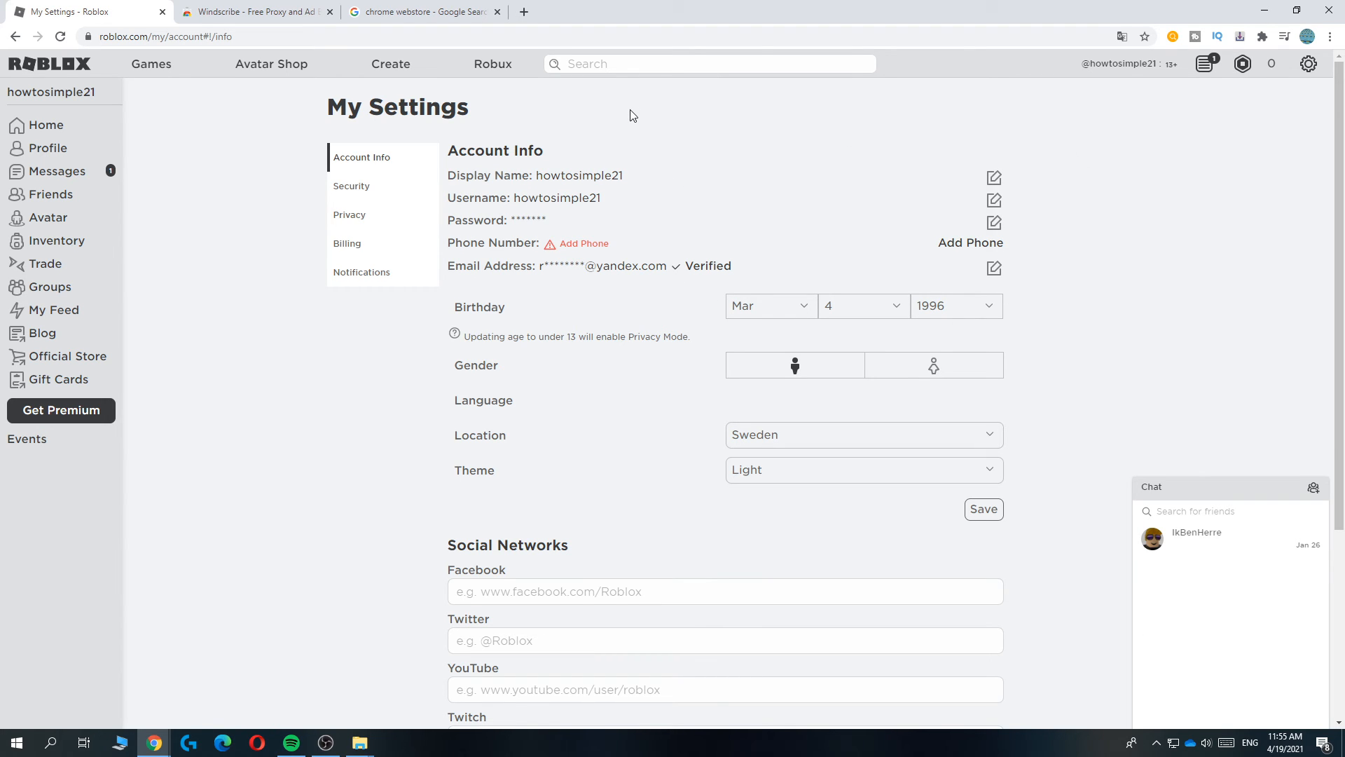
mouse_move(905, 174)
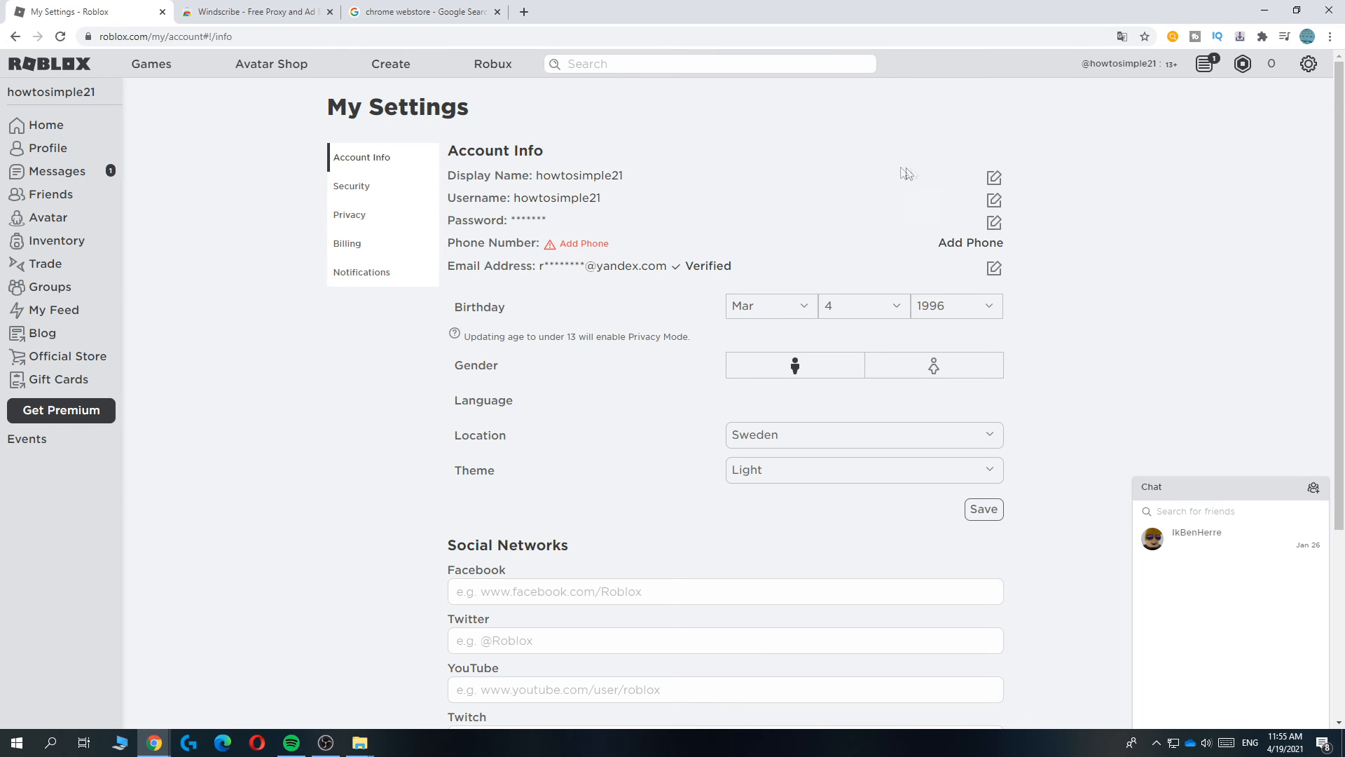
click(993, 178)
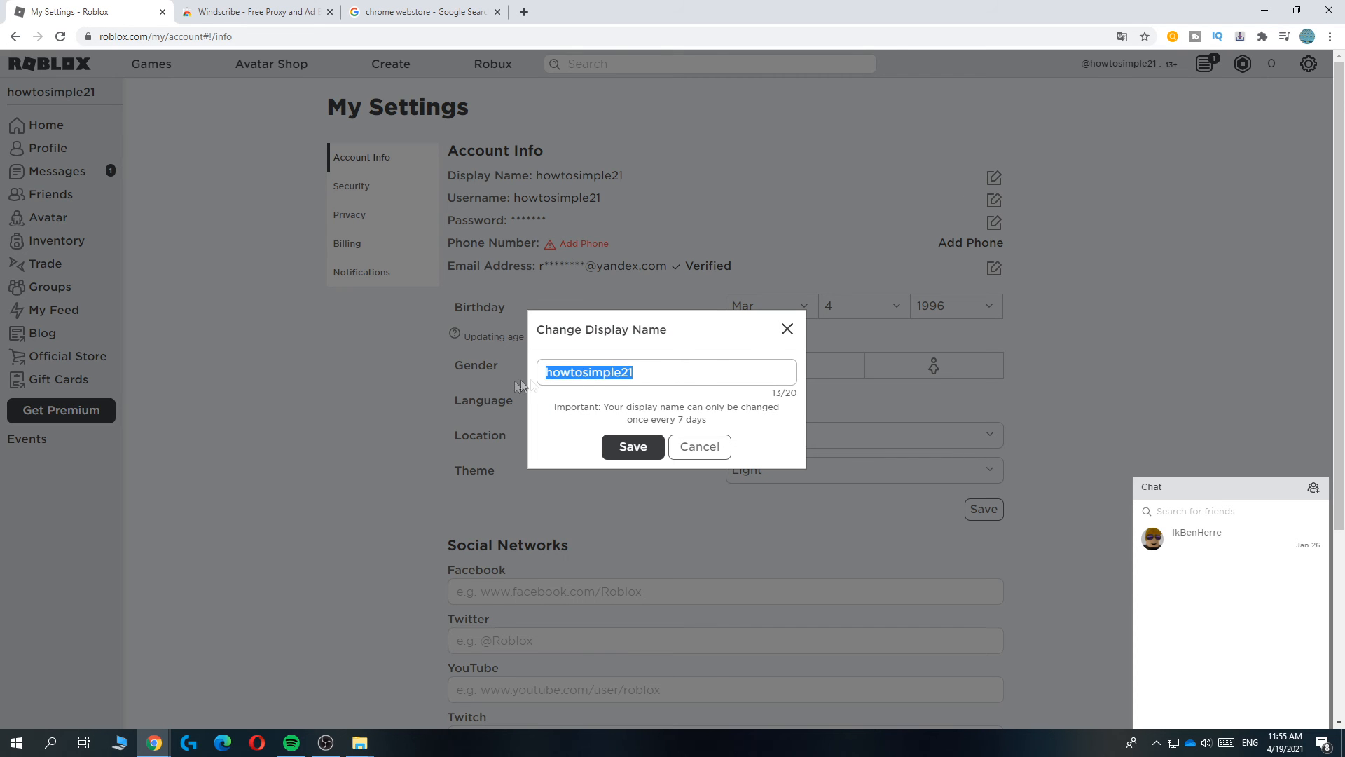
click(689, 367)
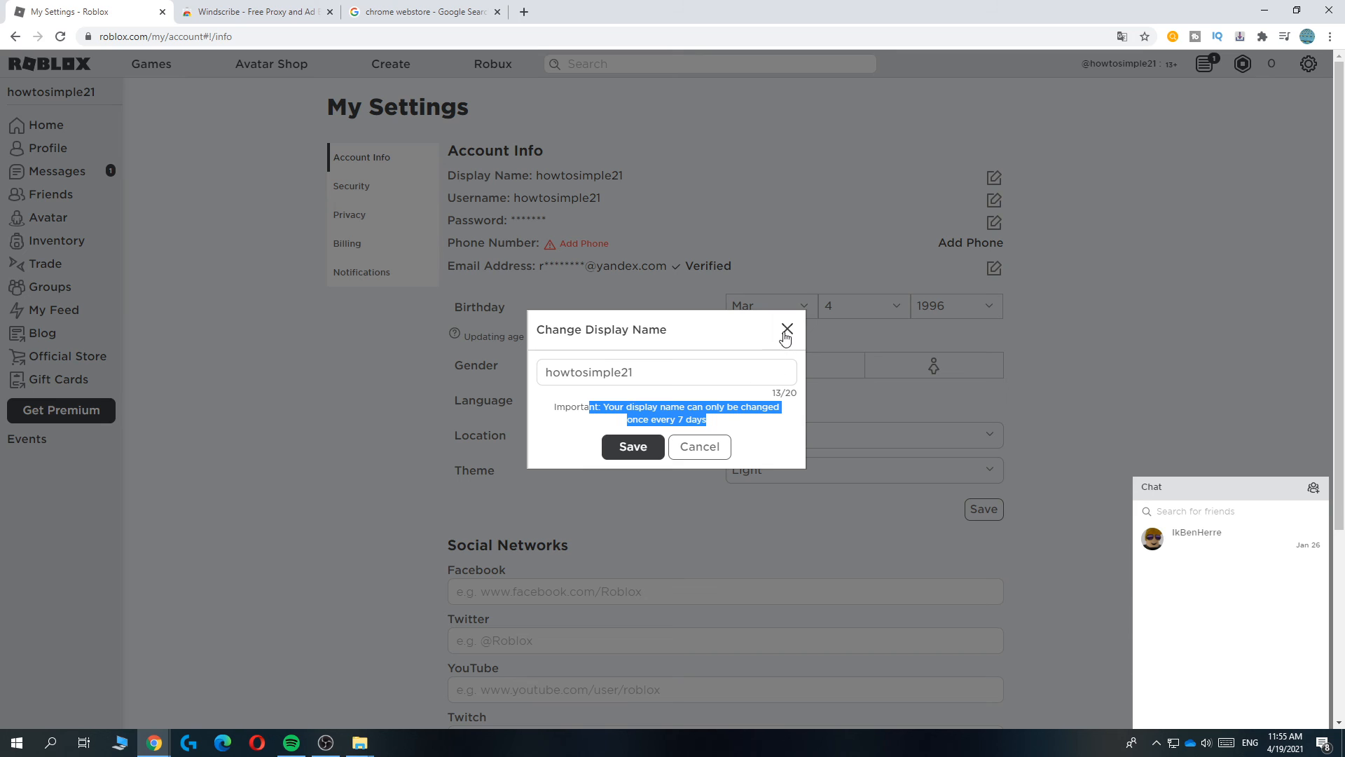
click(786, 331)
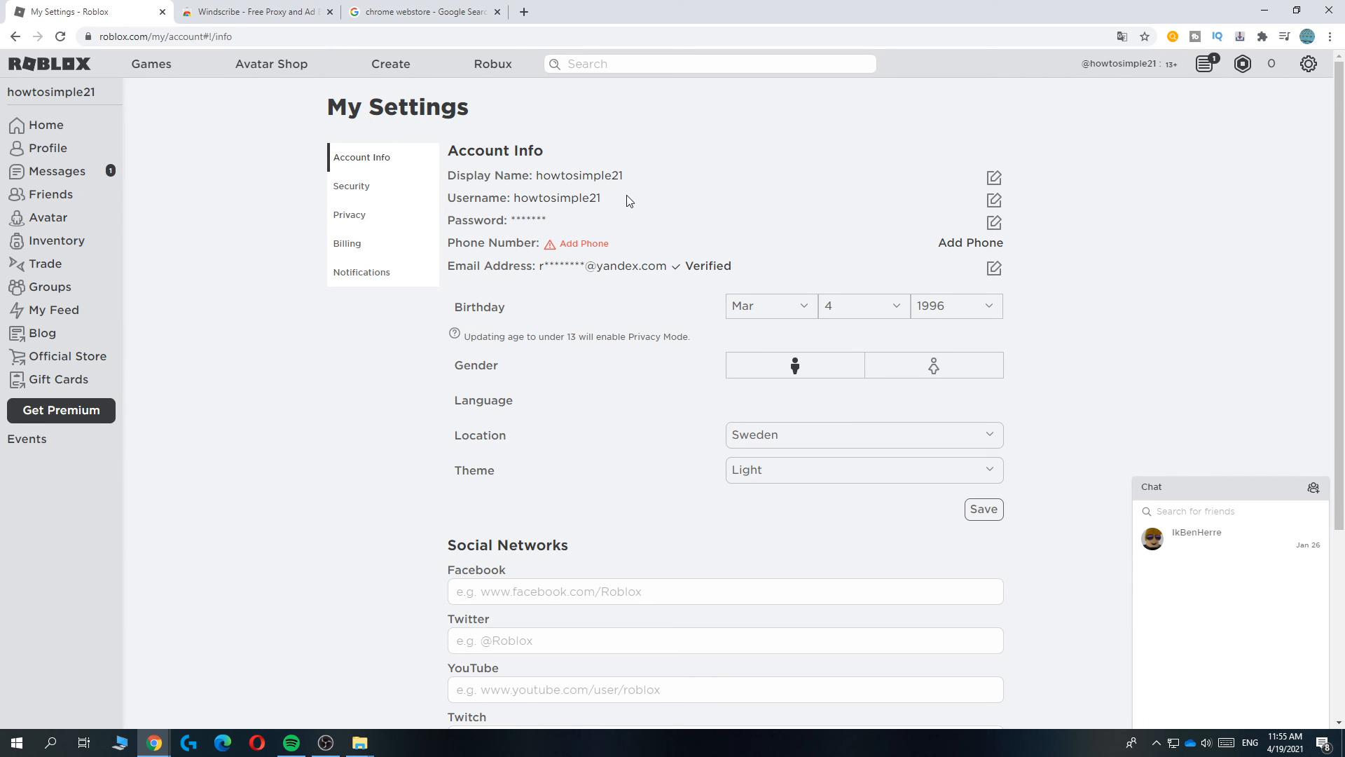
mouse_move(654, 194)
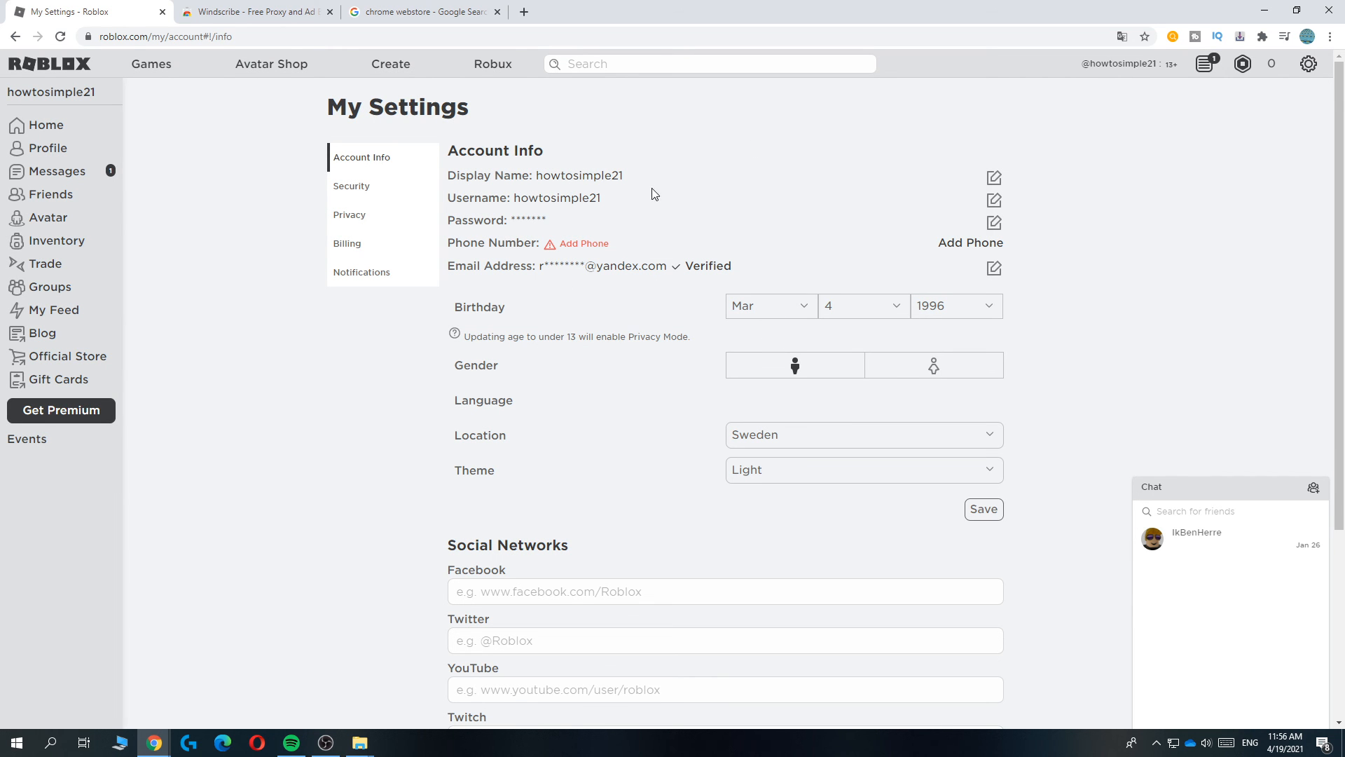
mouse_move(635, 274)
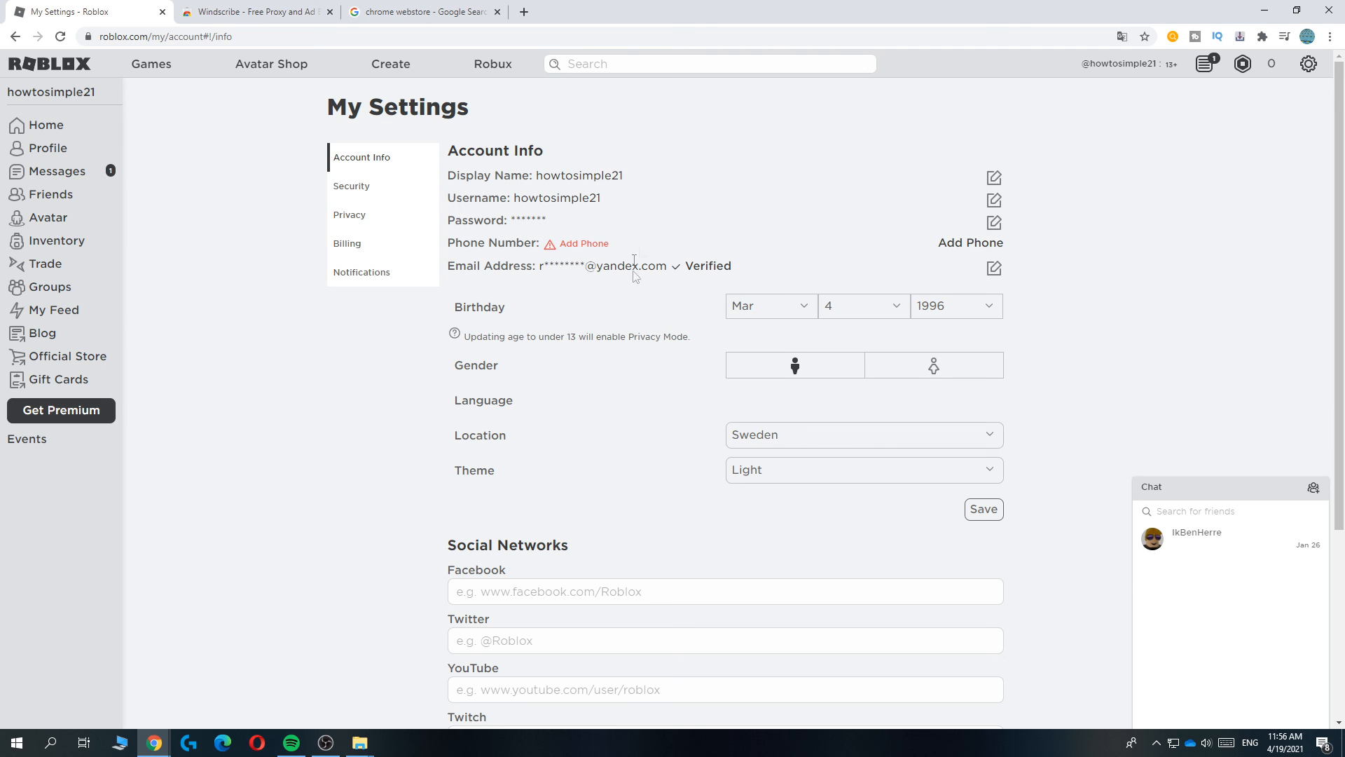
mouse_move(748, 238)
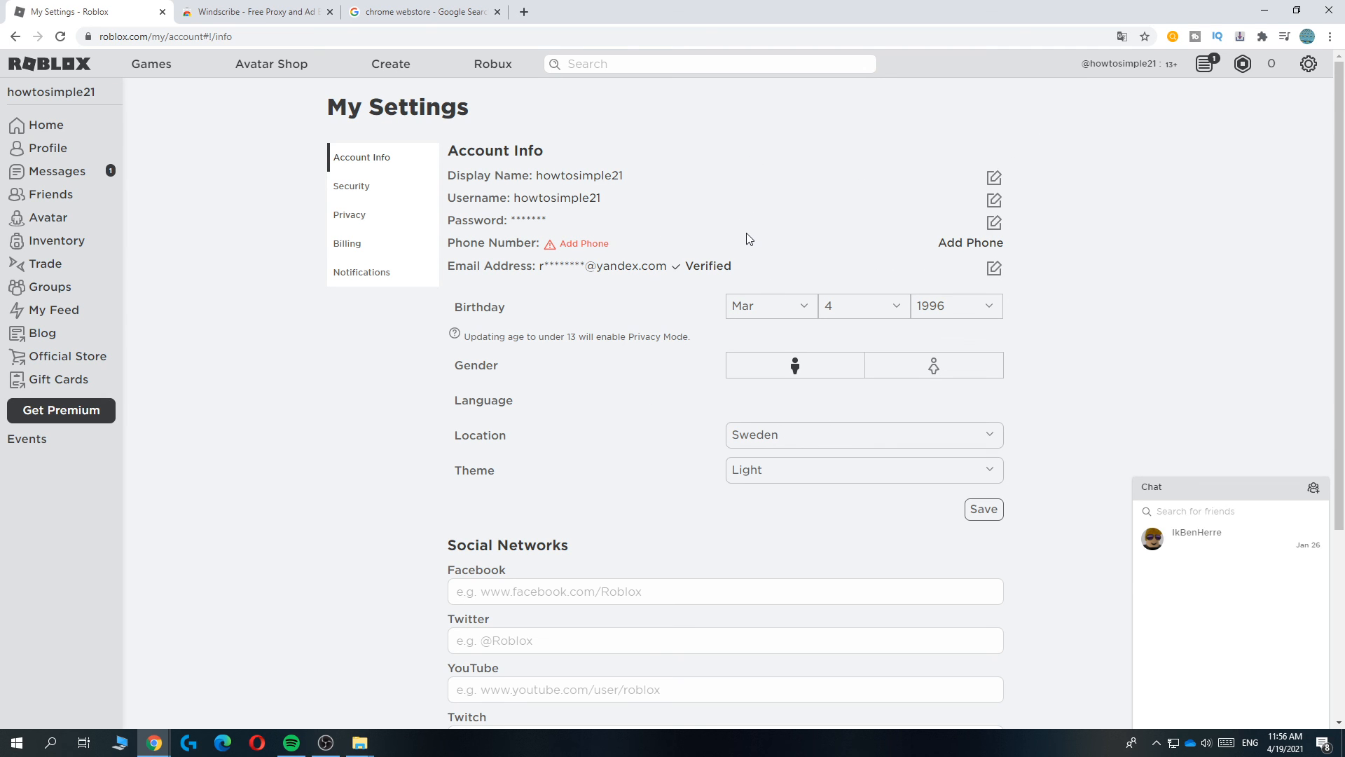